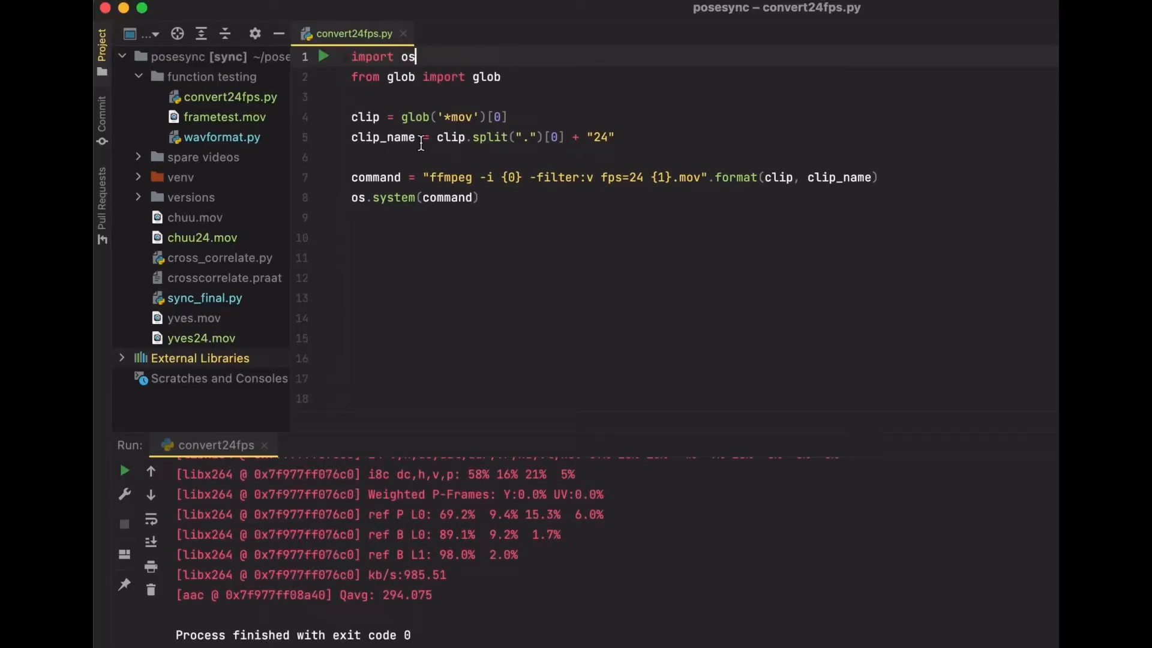
mouse_move(502, 618)
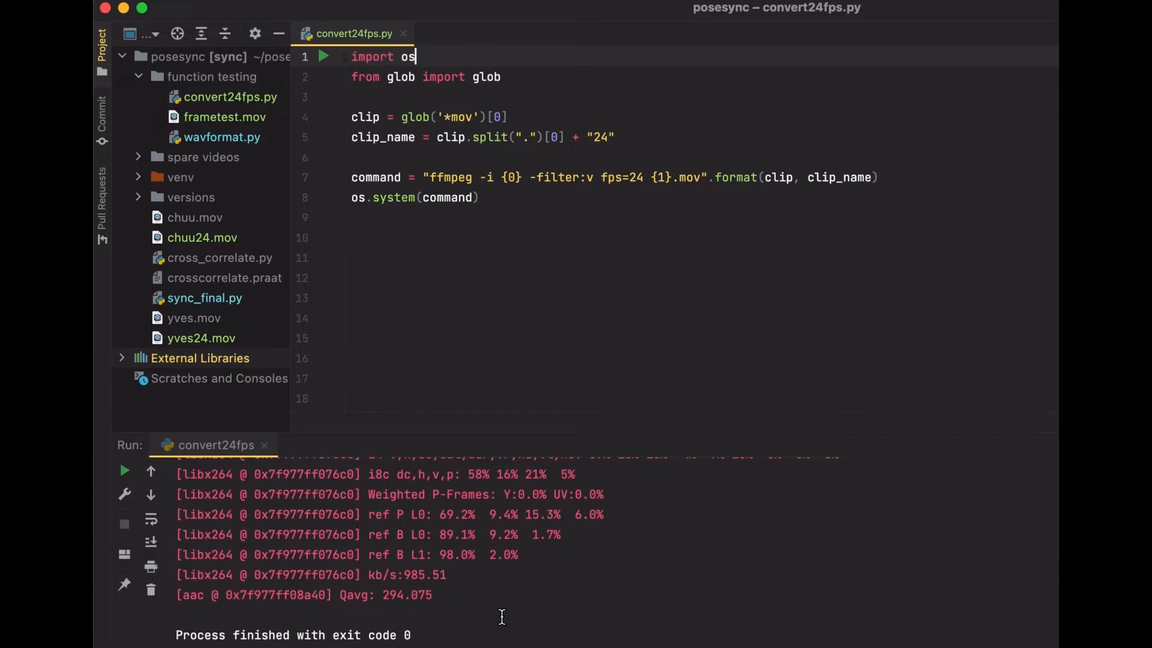
mouse_move(482, 78)
text(#)
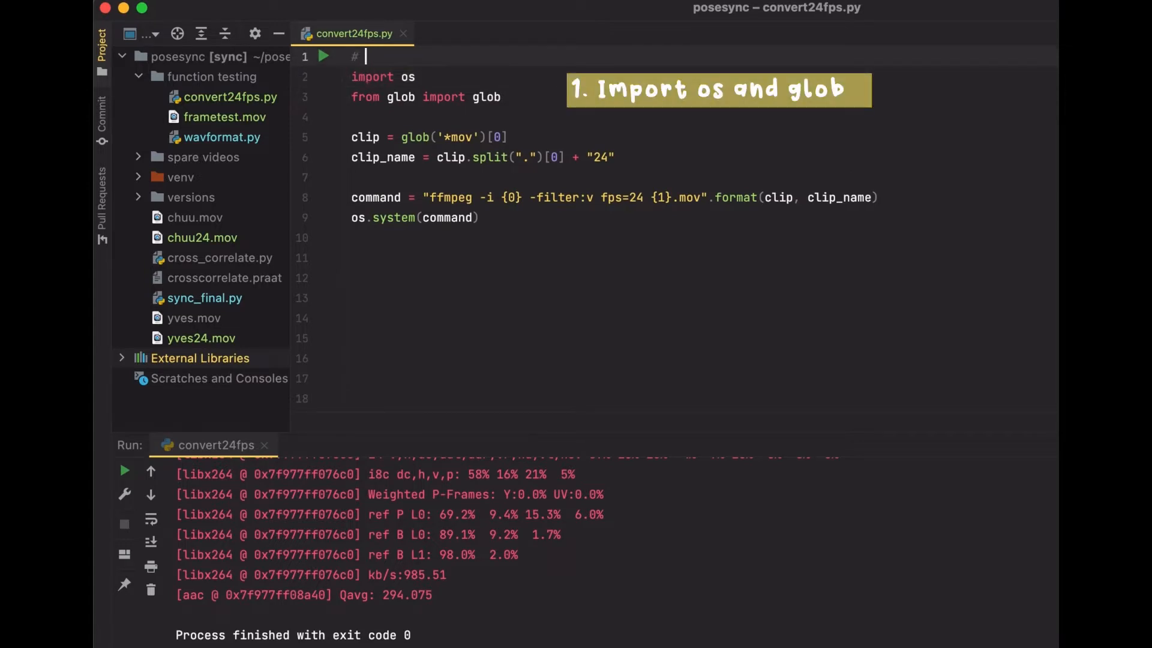
Write the '# modules' comment above the import statements.
text(im)
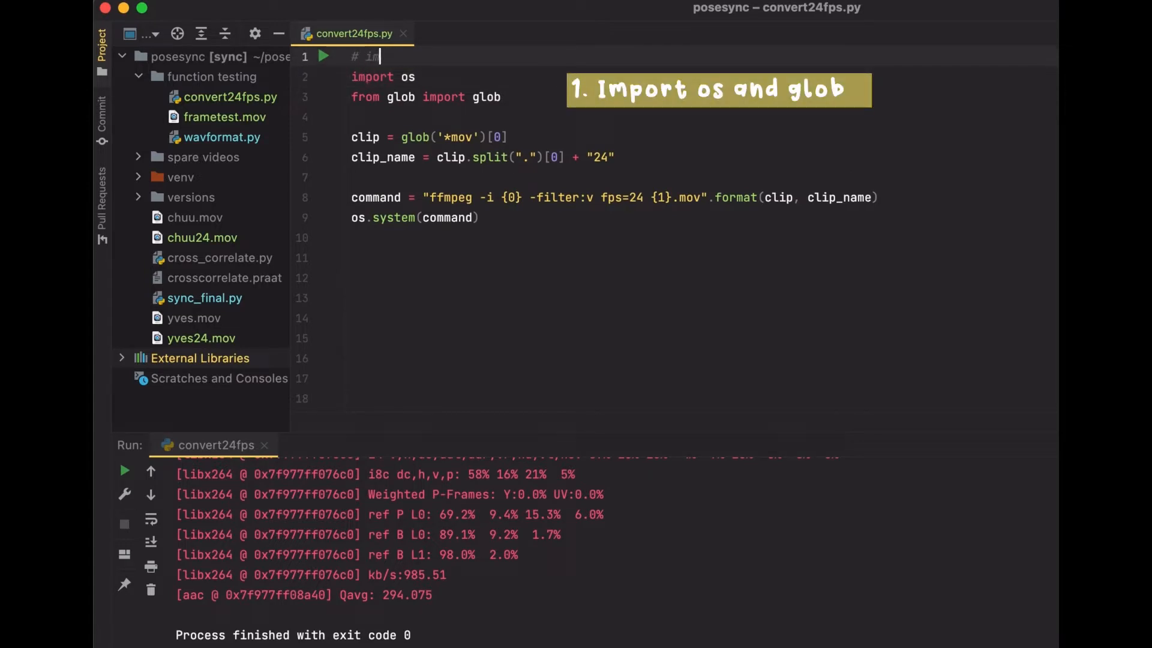
text(odules)
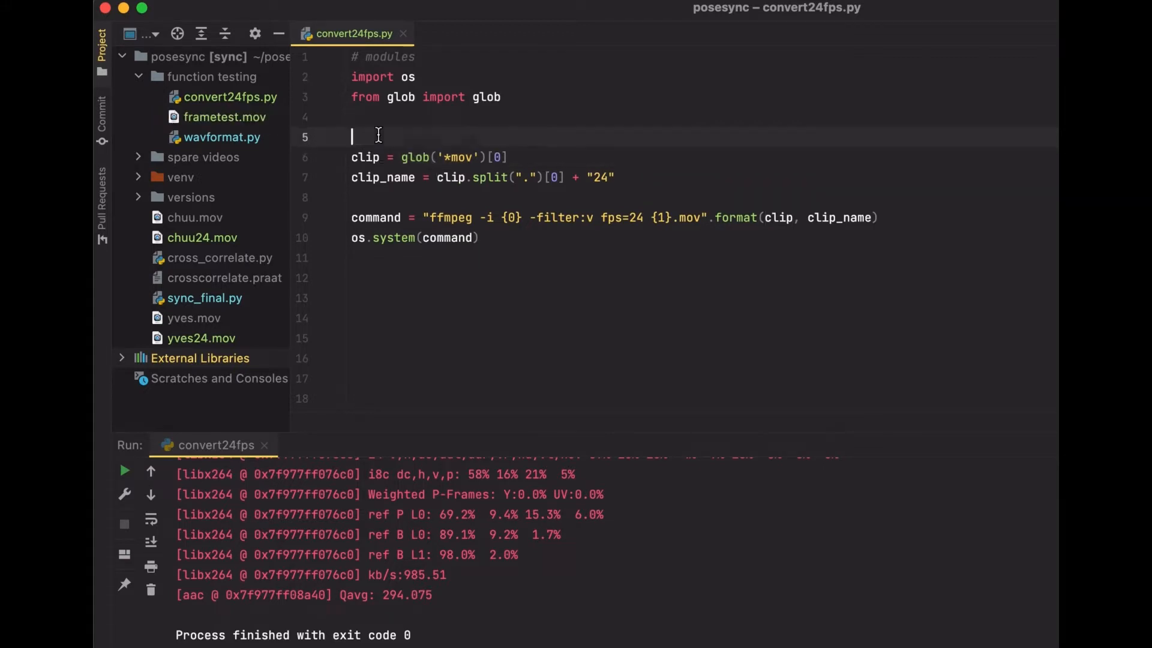
Start the '# load clip' comment on line 5 above the glob line.
text(# load clip)
click(702, 177)
text( # new clip name)
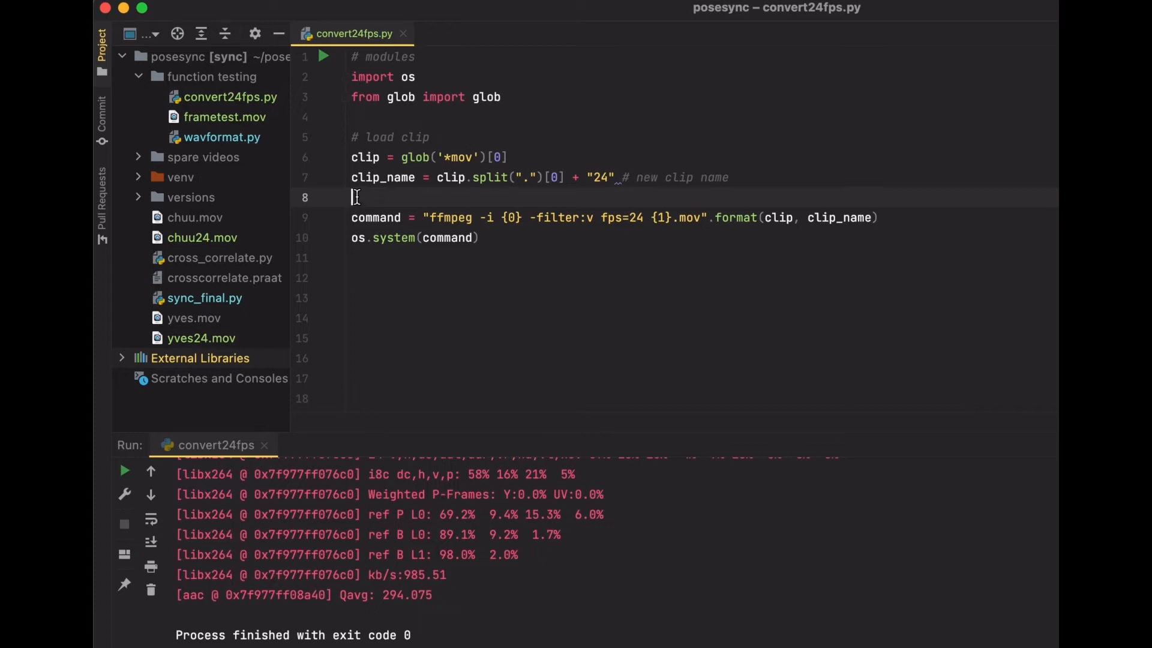
Write '# main command' above the ffmpeg command and highlight clip_name's use in it.
text(# main c)
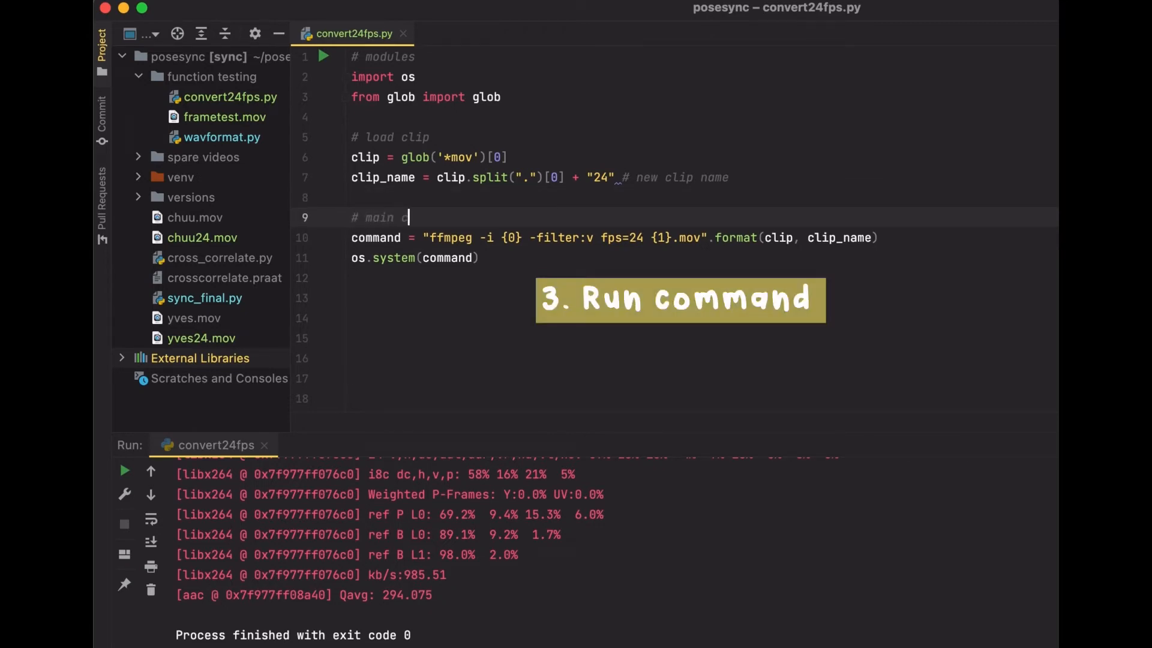
text(command)
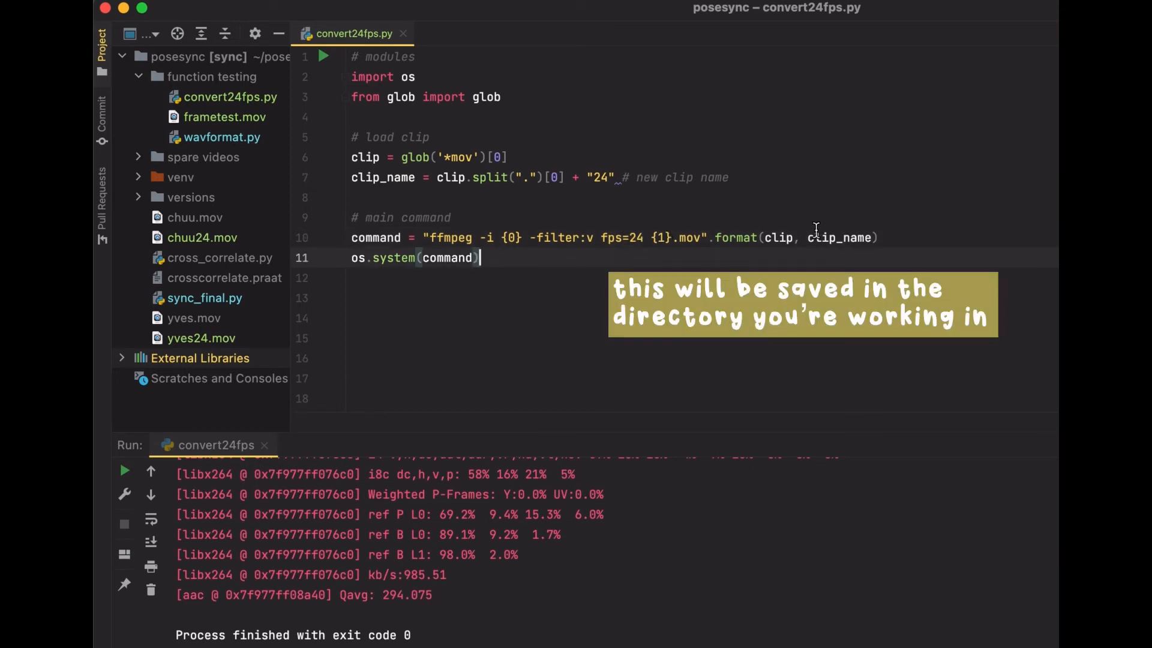
double_click(840, 238)
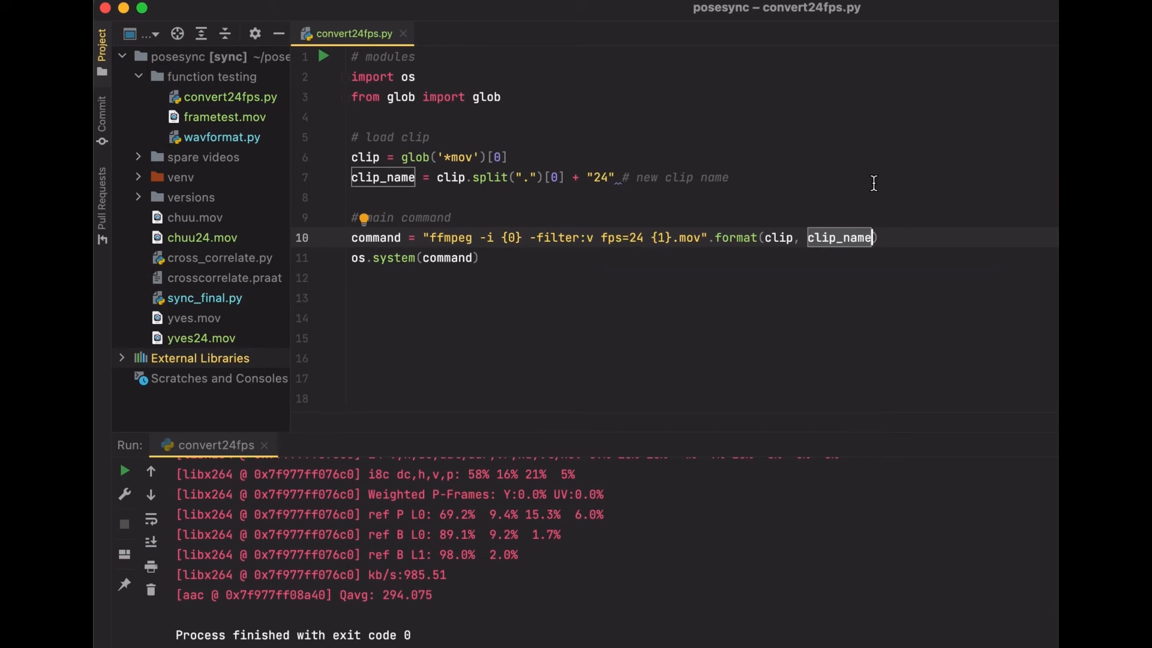
Rerun 'convert24fps' to exit code 0, then deselect files in Finder's function testing folder.
click(124, 472)
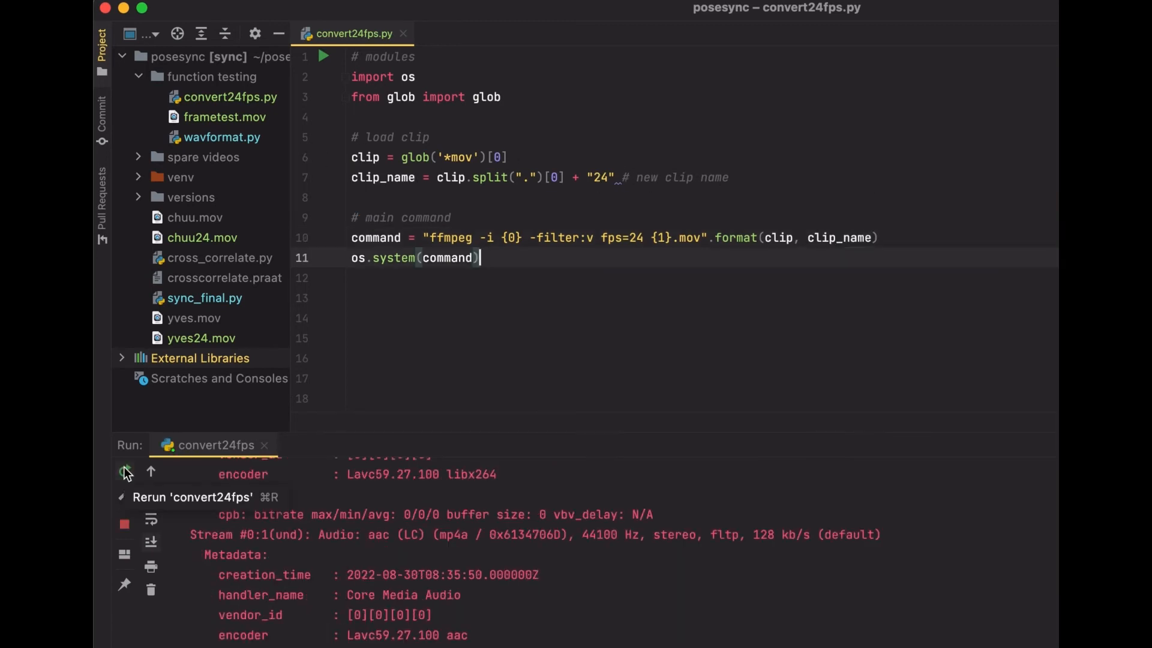
click(125, 473)
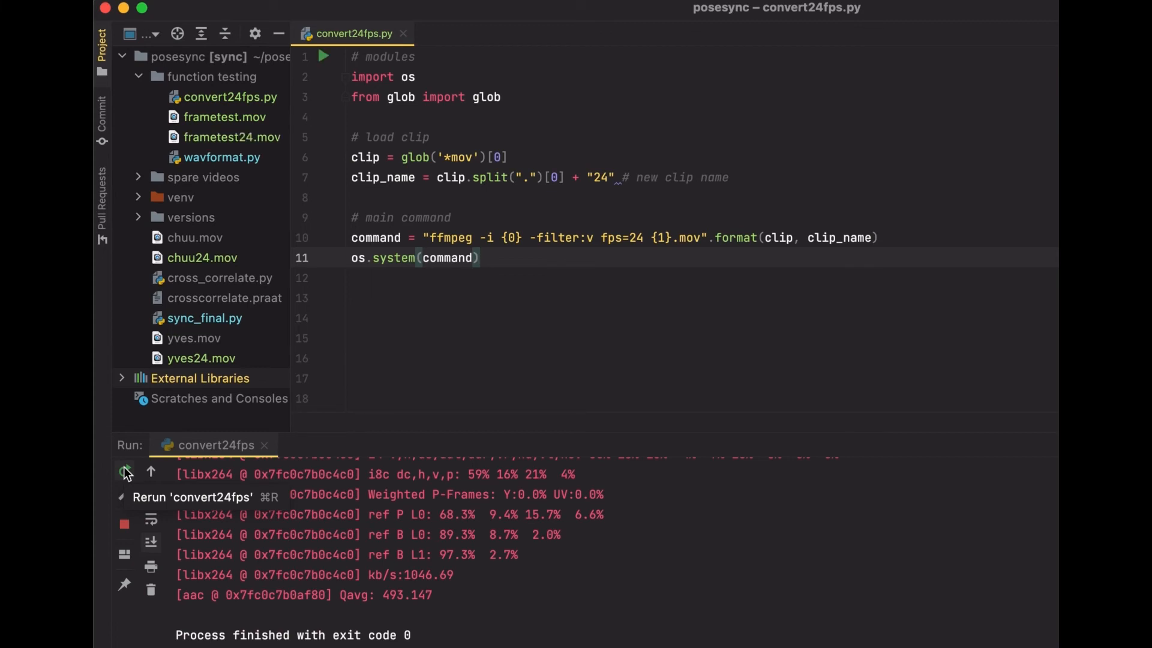
mouse_move(206, 141)
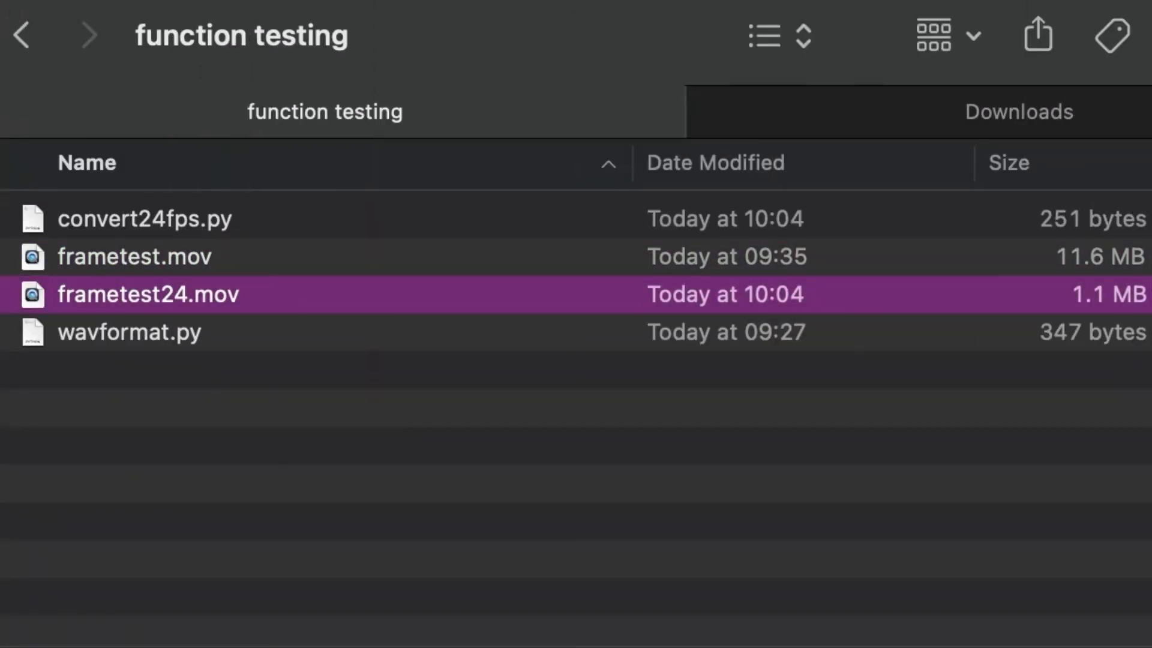
click(715, 462)
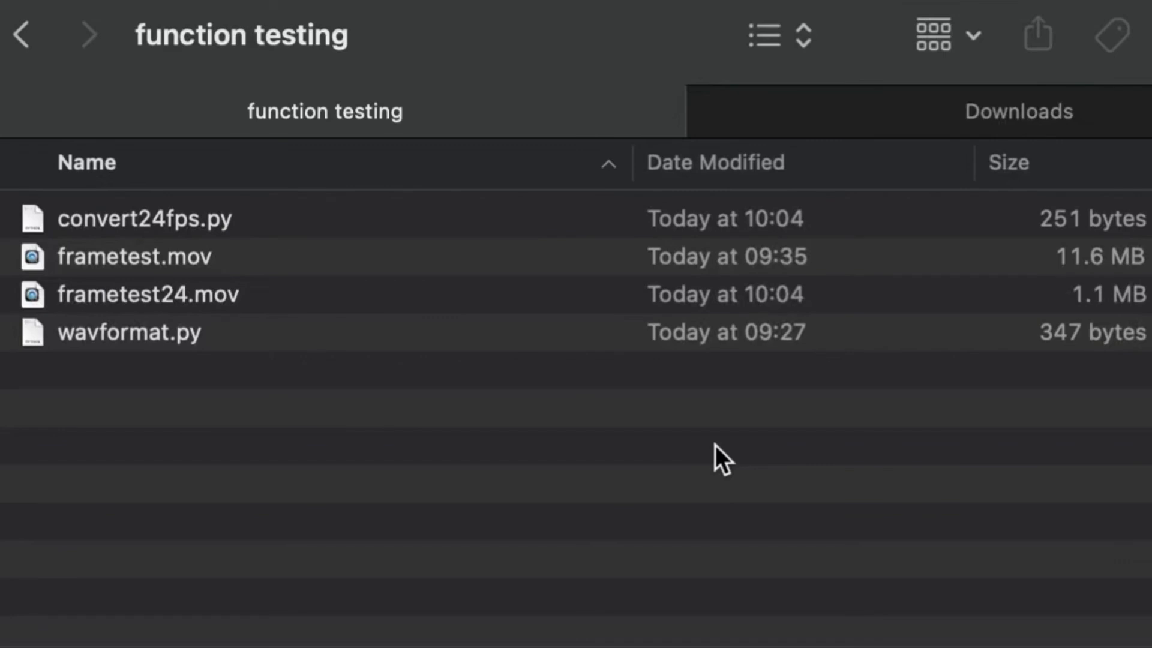